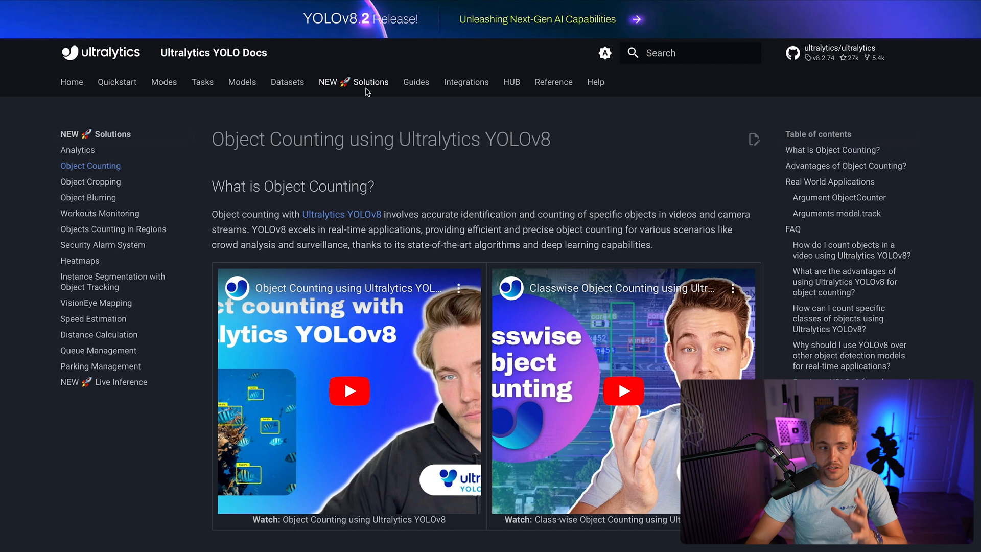
- Scroll to the object counting examples and show the Count in Line code, briefly viewing Count in Polygon
scroll("down", 3)
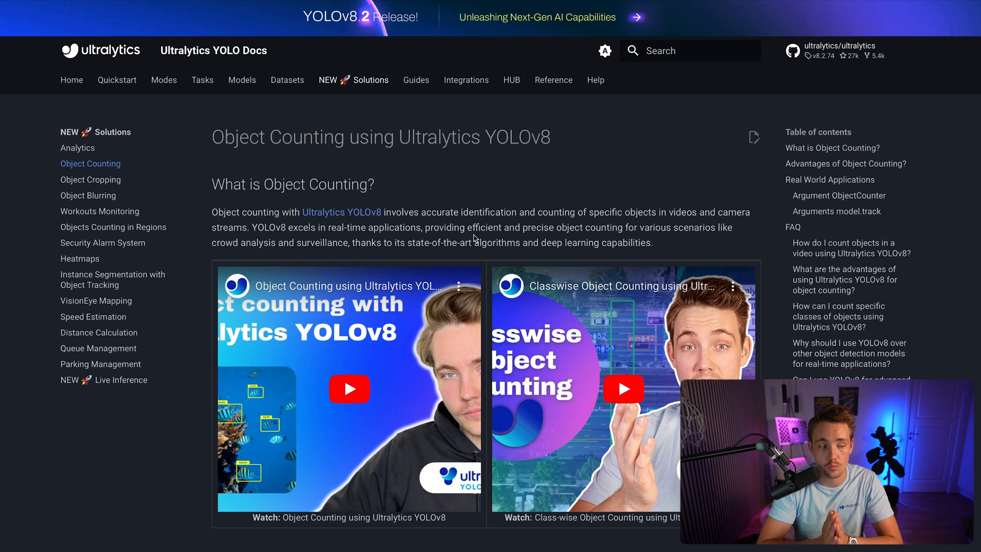
mouse_move(476, 332)
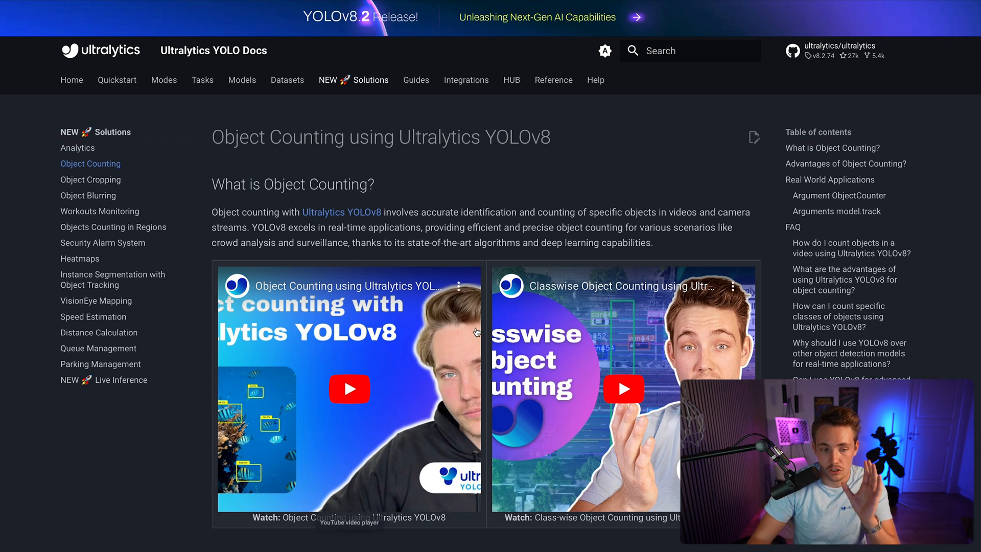
scroll("down", 3)
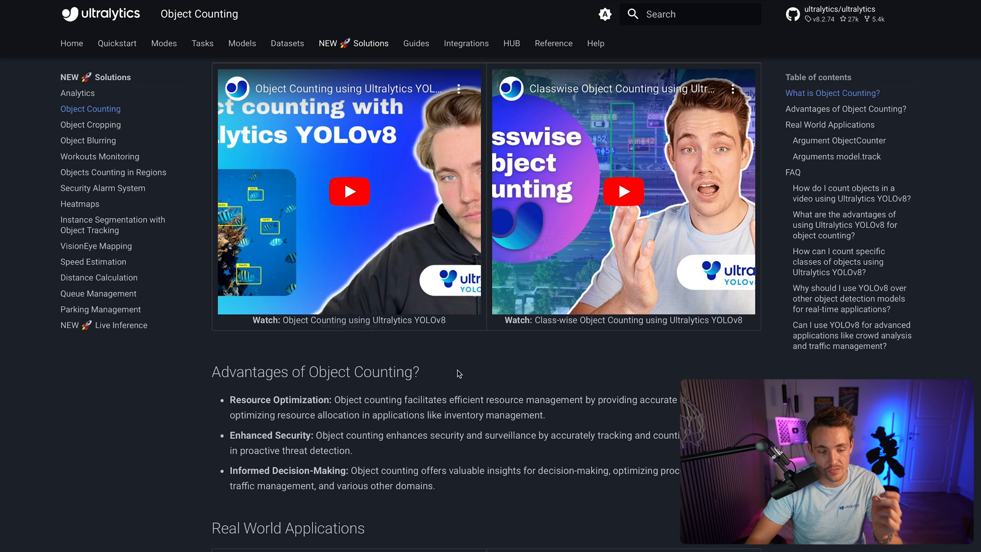
scroll("down", 3)
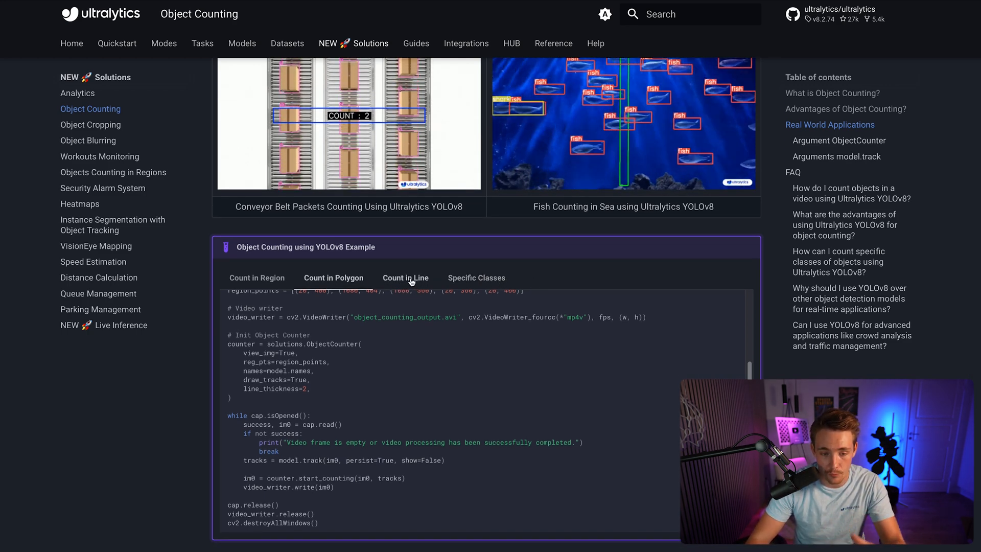
left_click(405, 278)
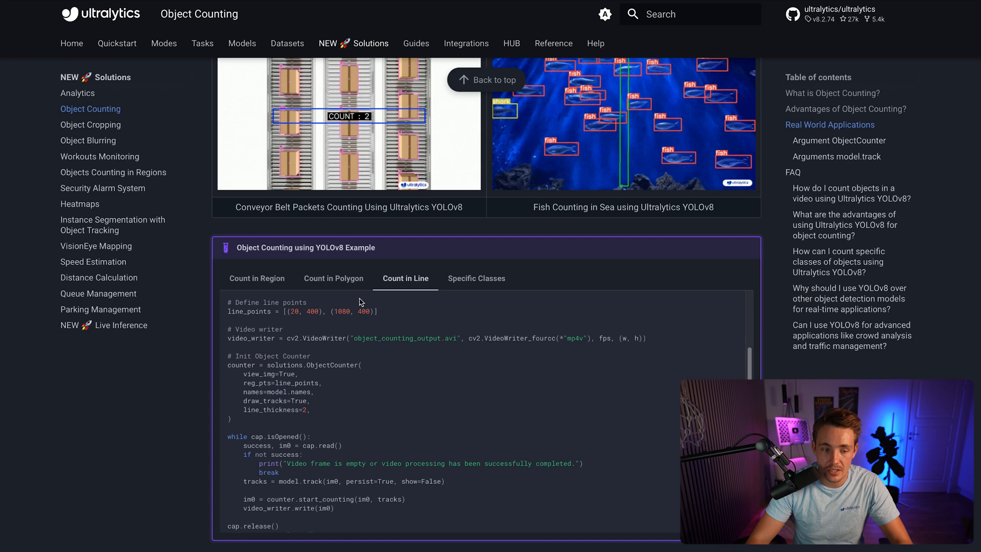
left_click(333, 278)
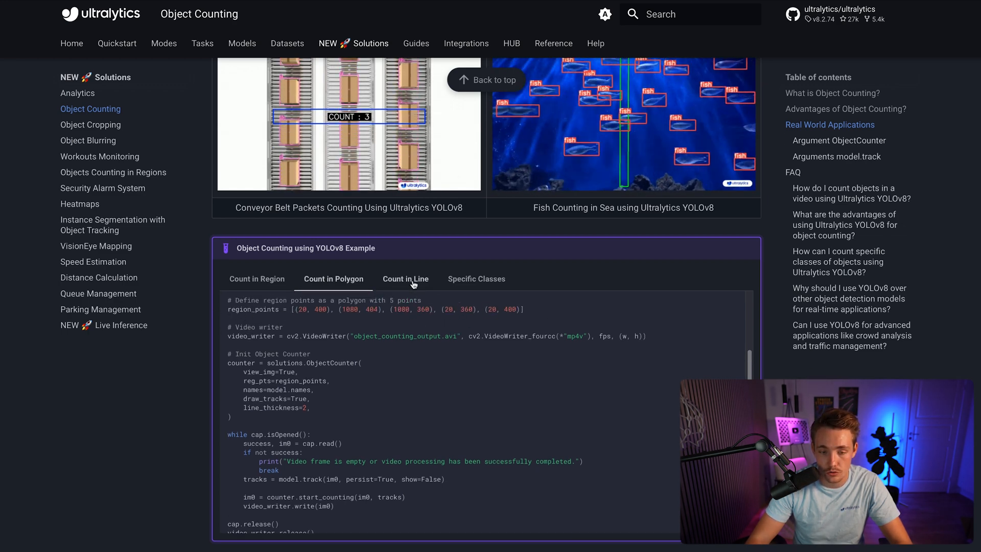
left_click(405, 279)
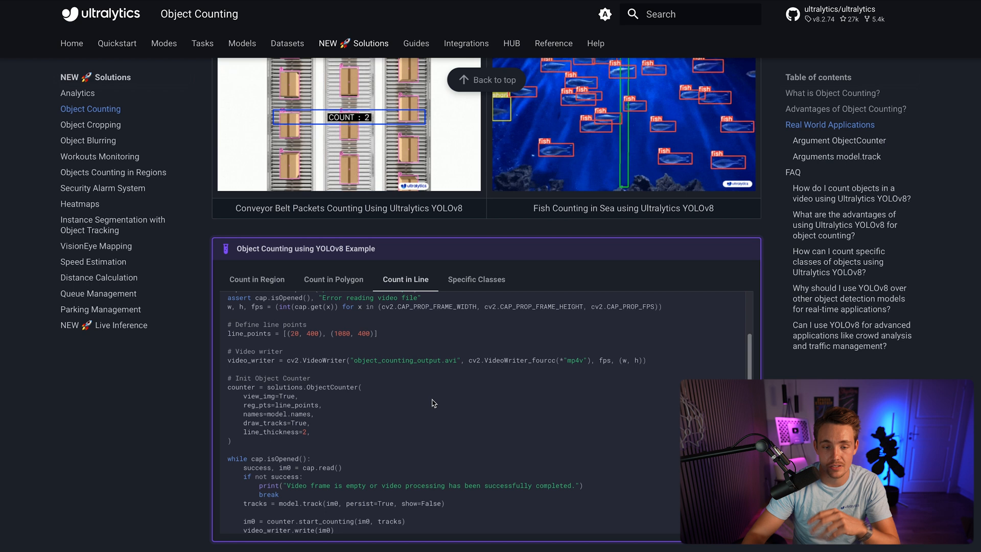
scroll("down", 3)
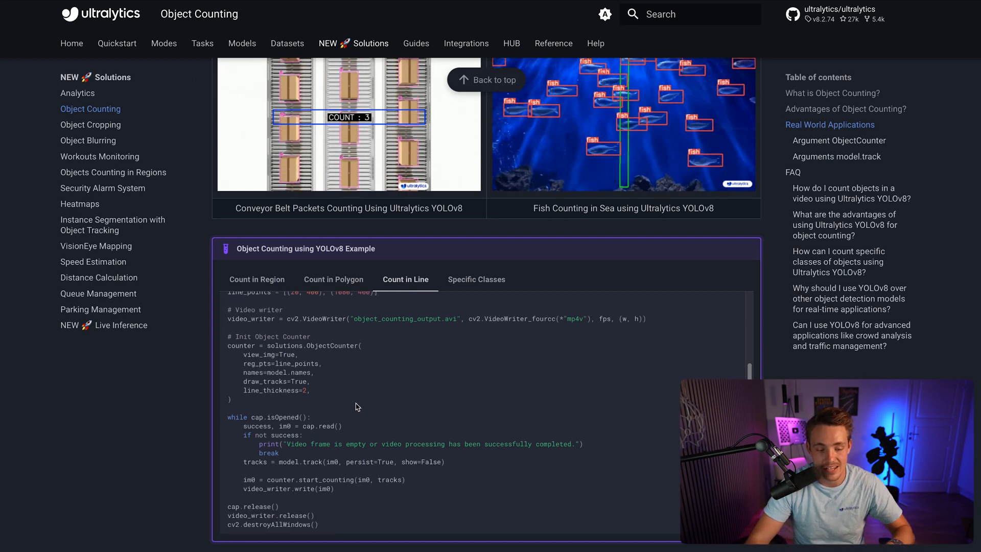
scroll("down", 3)
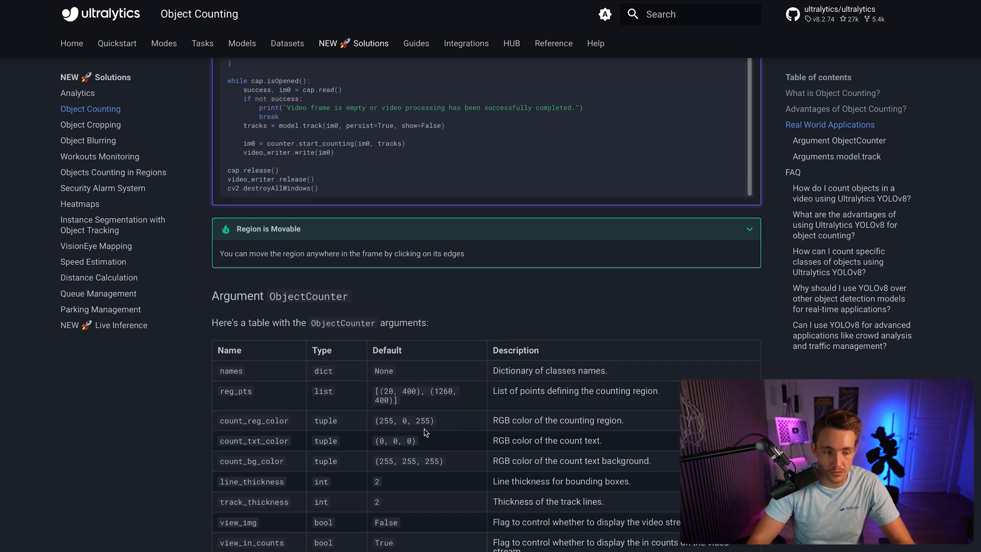
scroll("down", 3)
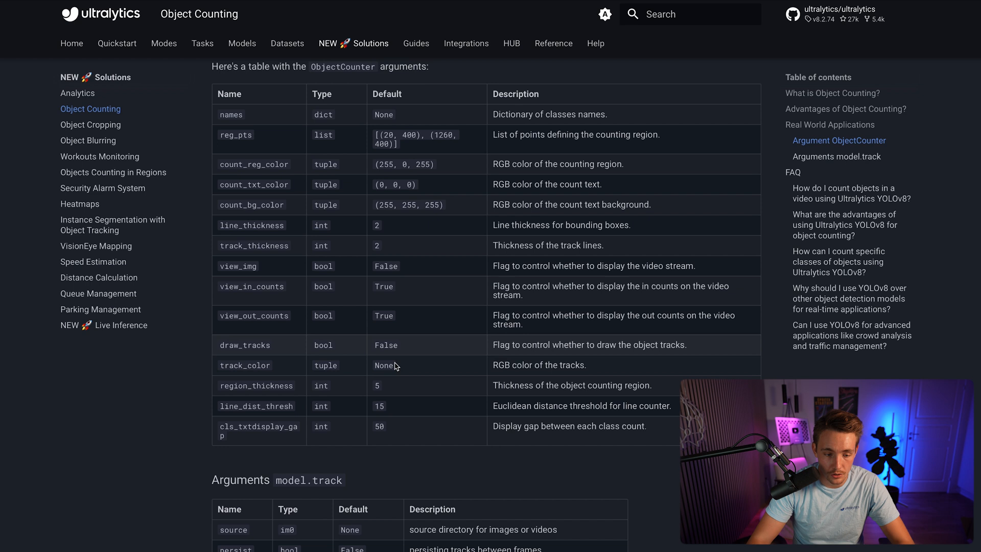
scroll("down", 3)
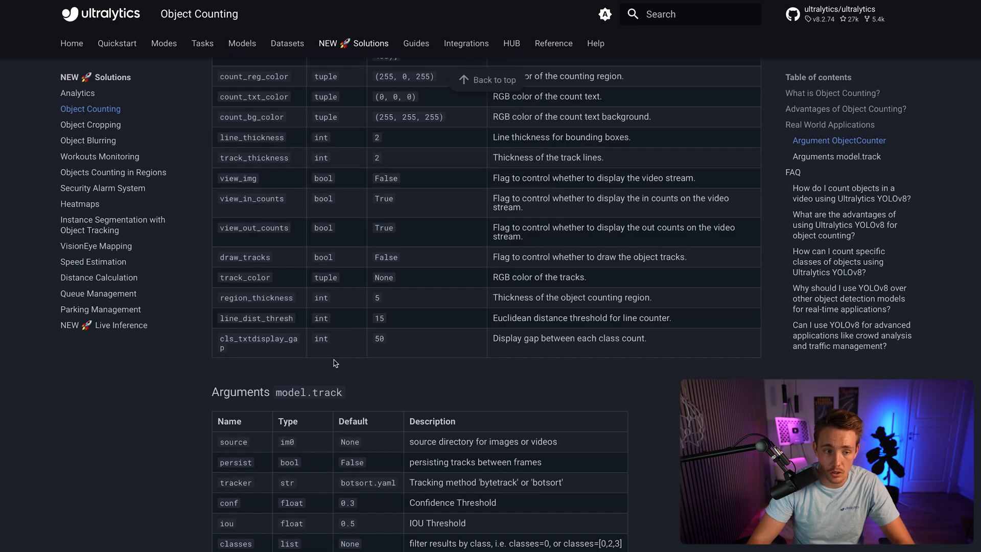
scroll("down", 3)
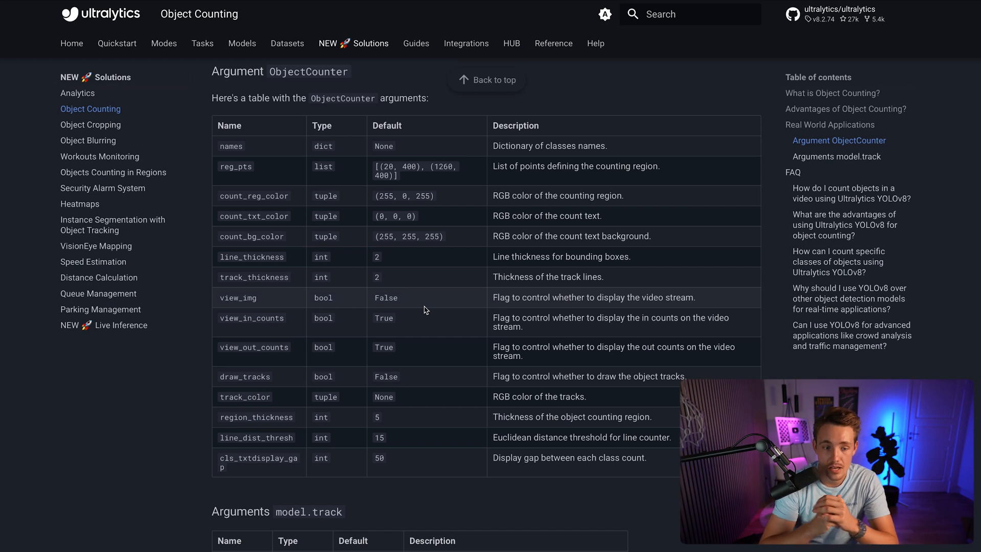
mouse_move(461, 315)
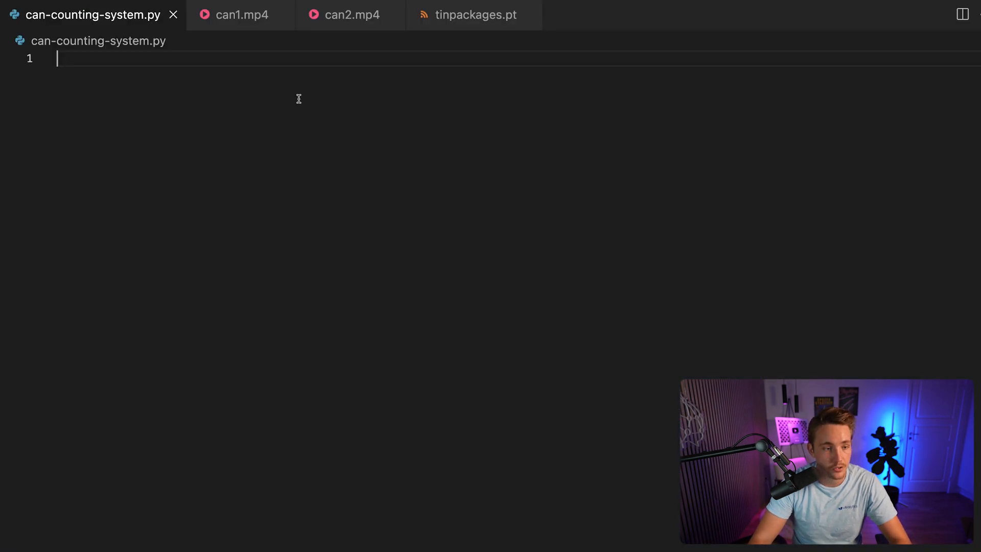
- Preview the can1.mp4 and can2.mp4 videos, then return to can-counting-system.py
left_click(242, 15)
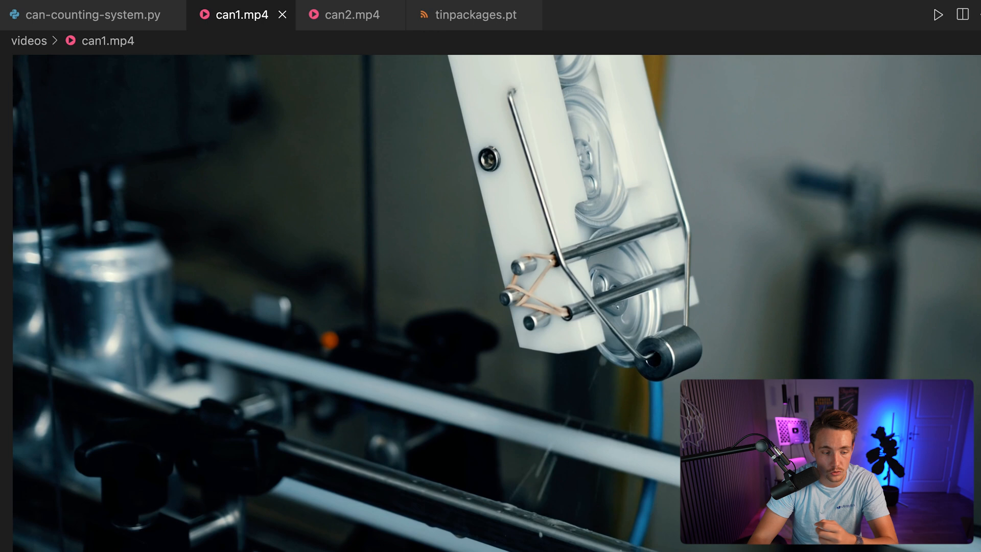
left_click(352, 14)
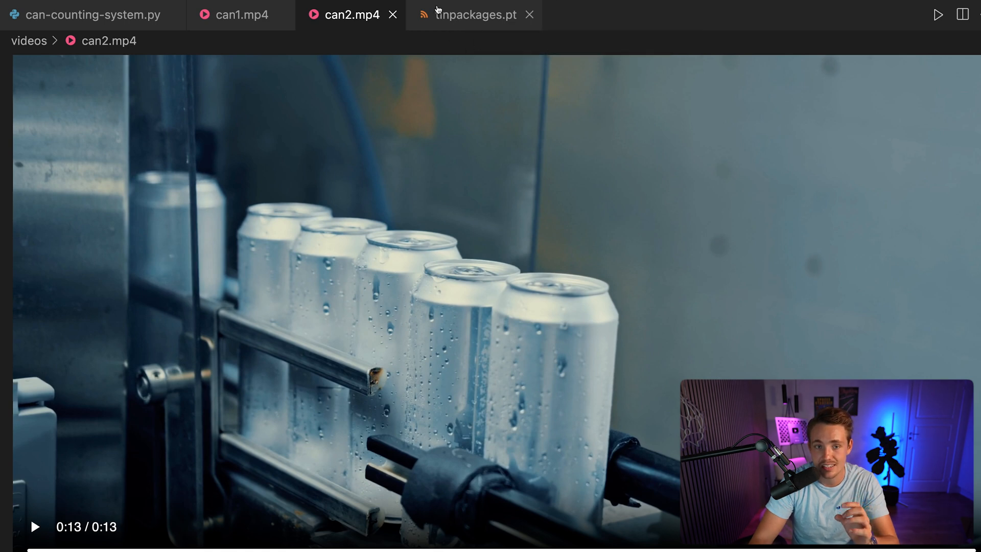
mouse_move(566, 147)
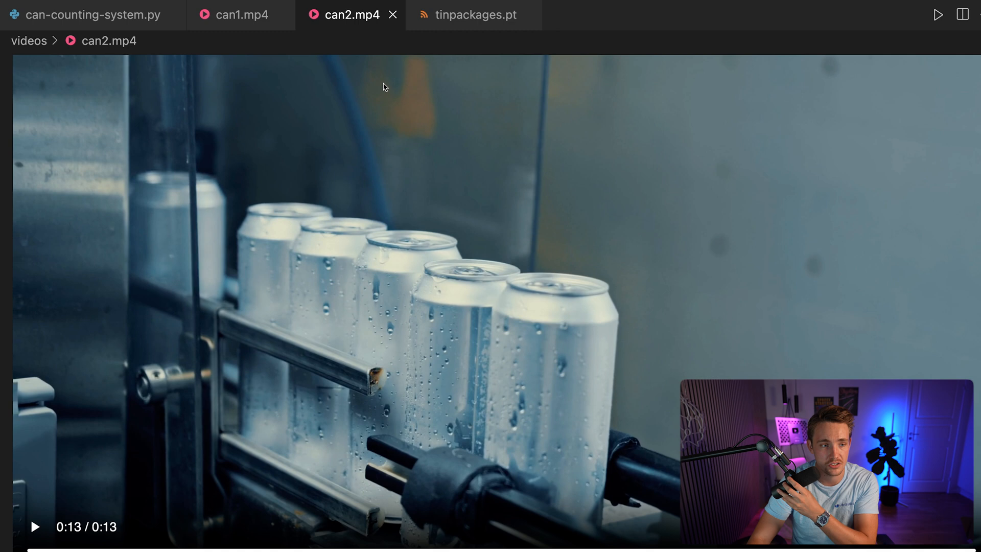
left_click(87, 14)
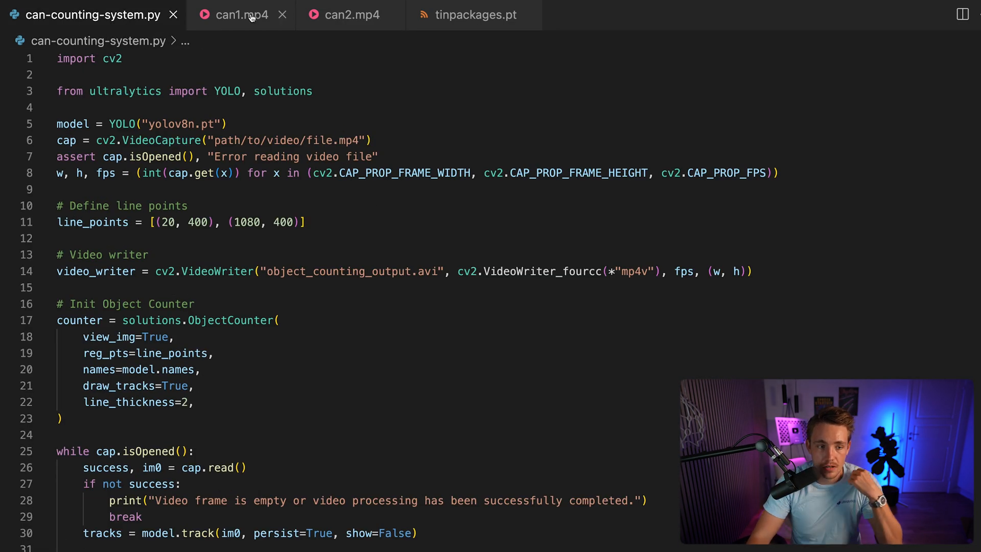
- Set the VideoCapture path to videos/can1.mp4 and load the tinpackages.pt model
double_click(270, 140)
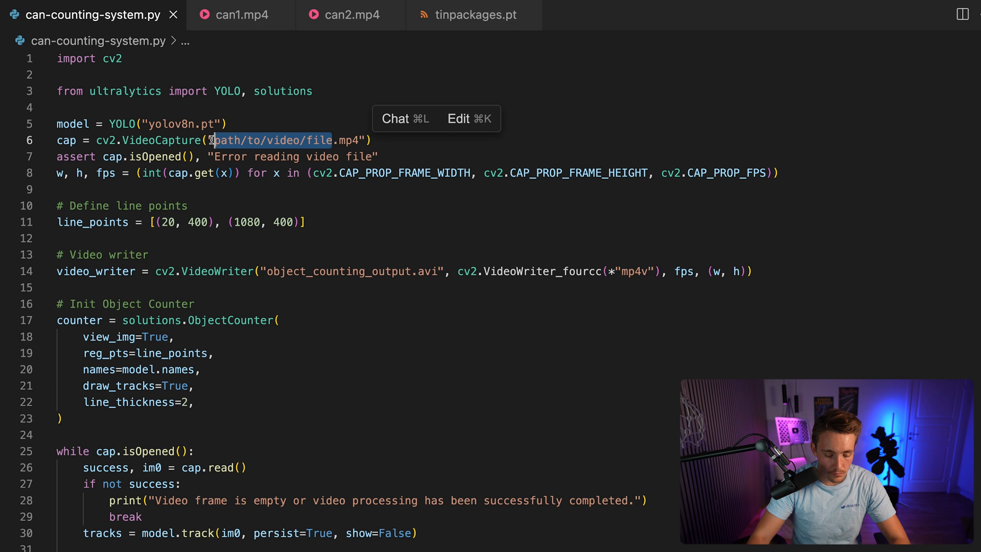
type("videos/.mp4")
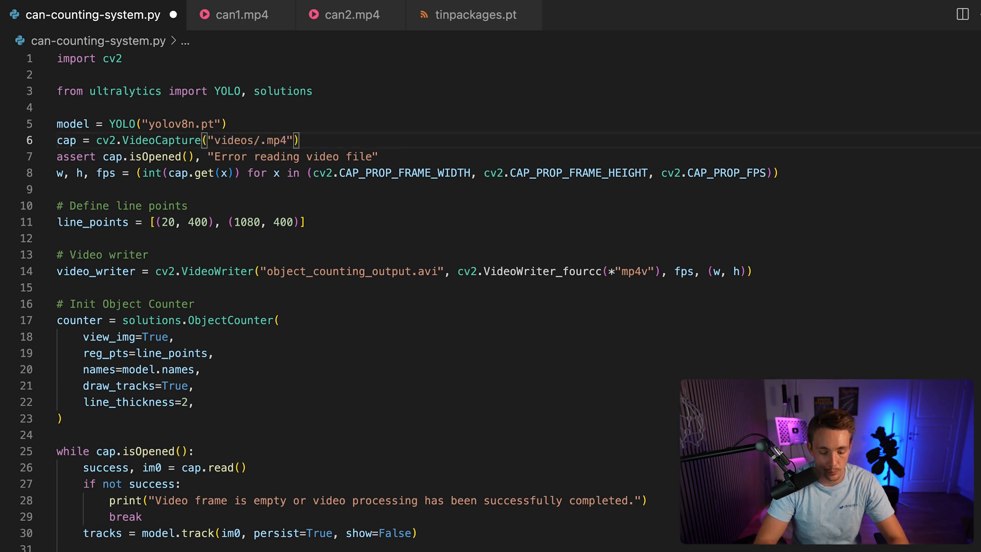
type("can1")
left_click(143, 124)
type("tinpackages")
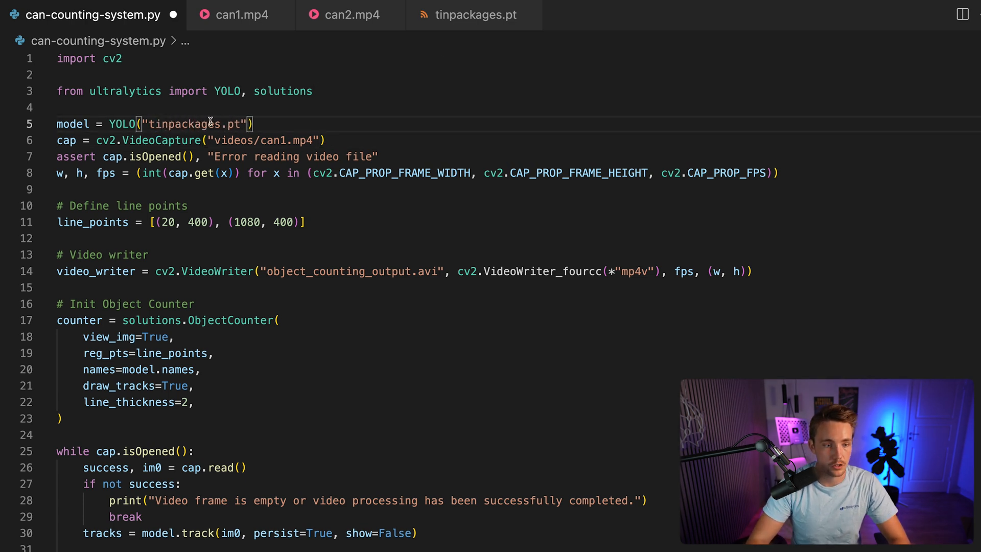
scroll("down", 3)
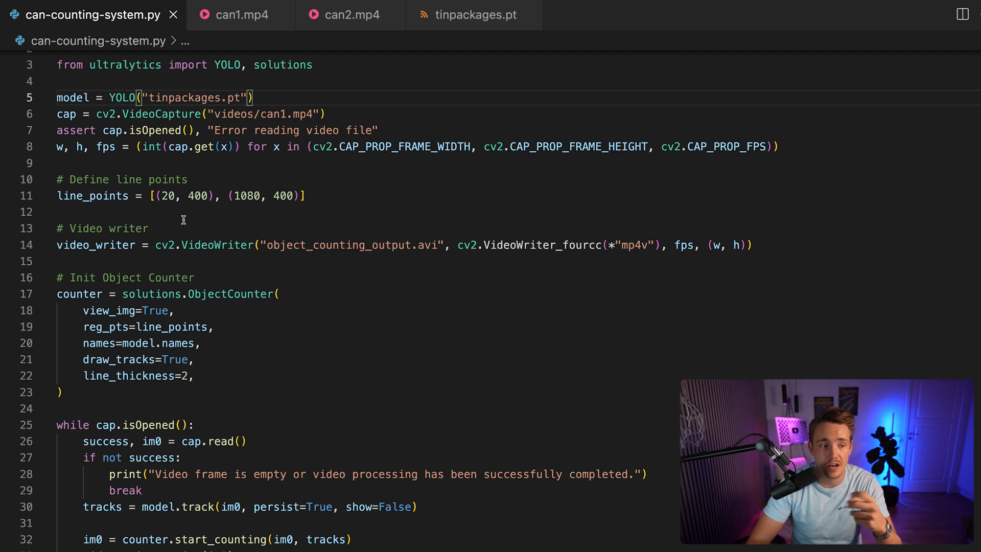
mouse_move(326, 248)
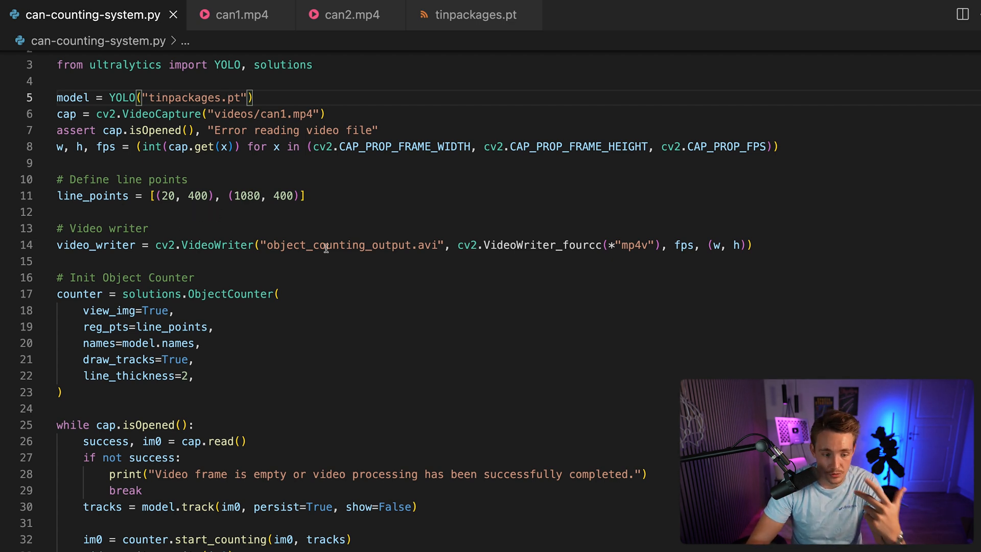
- Review the ObjectCounter setup, then open the integrated terminal with Ctrl+`
scroll("down", 3)
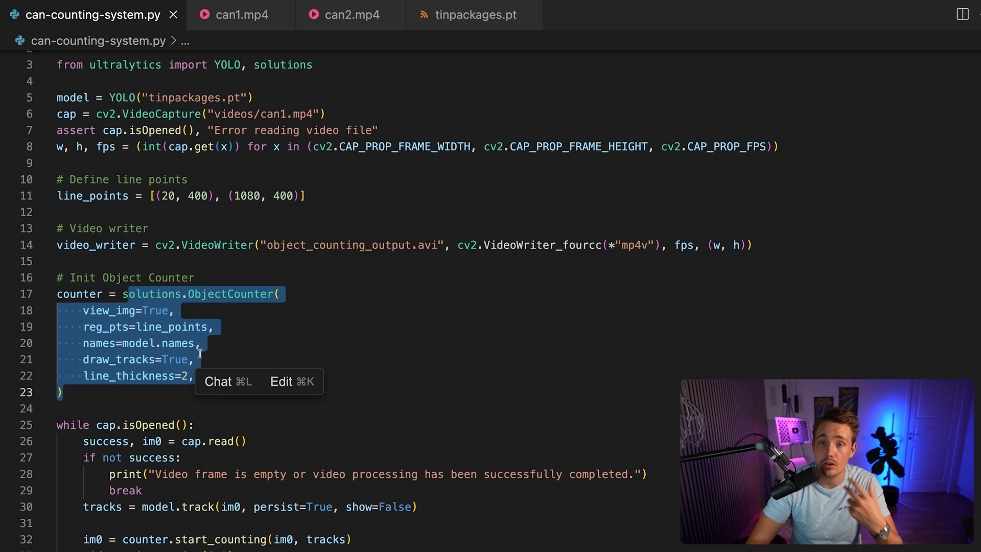
scroll("down", 3)
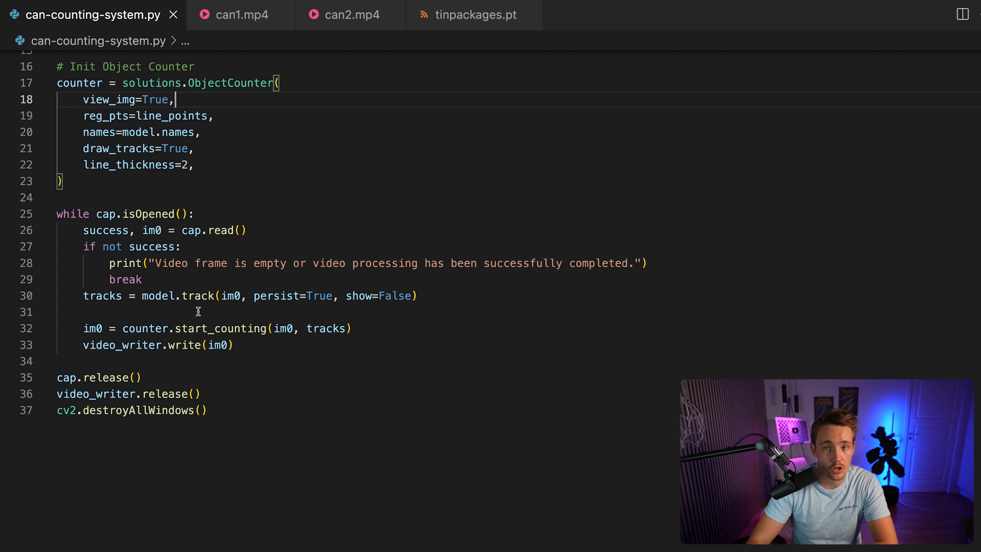
mouse_move(231, 296)
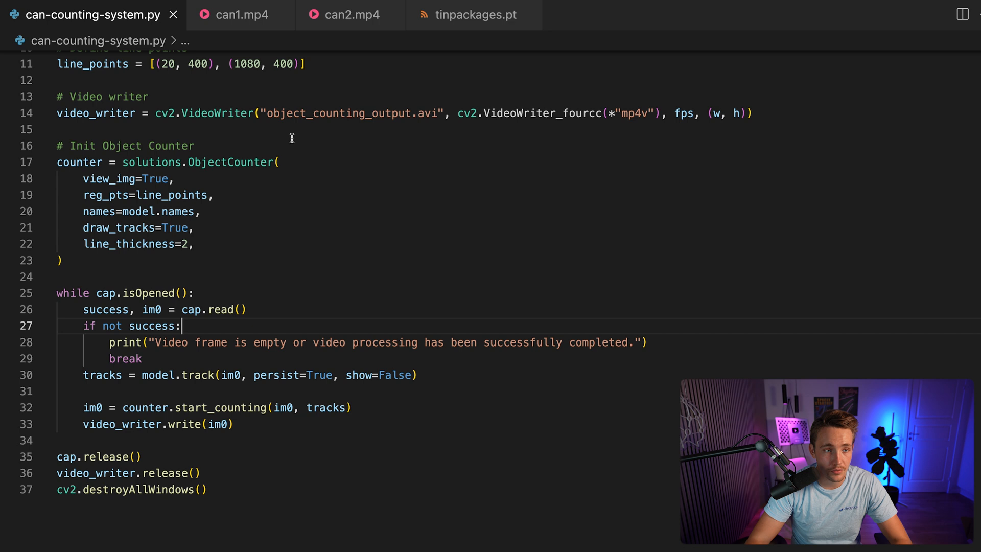
key("ctrl+`")
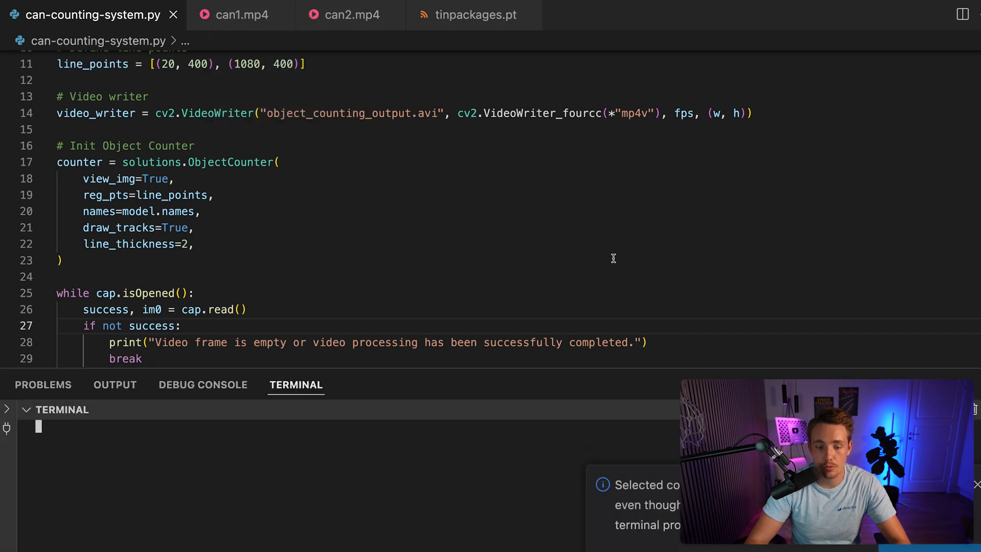
- Run 'conda activate py39' and 'python can-counting-system.py' until the video finishes
type("co")
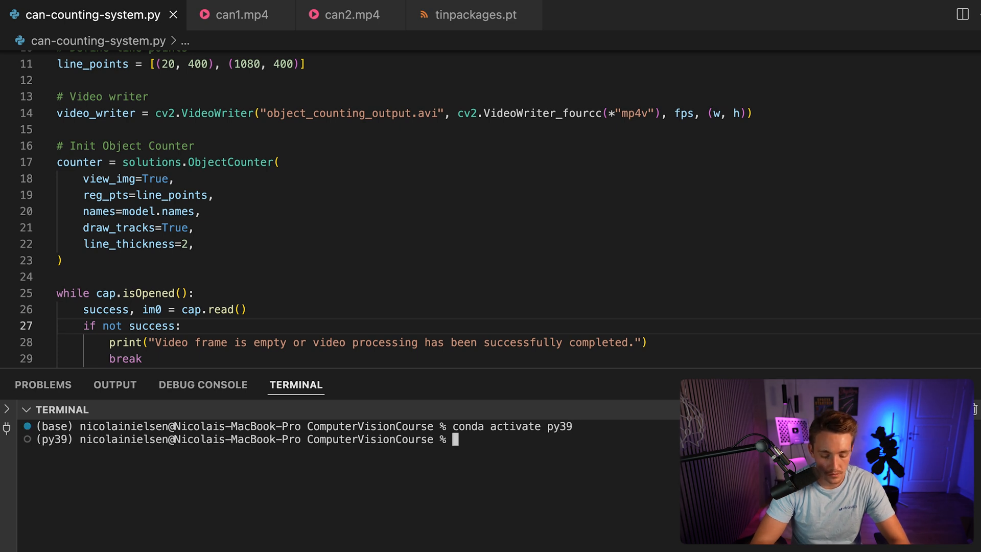
type("pyt")
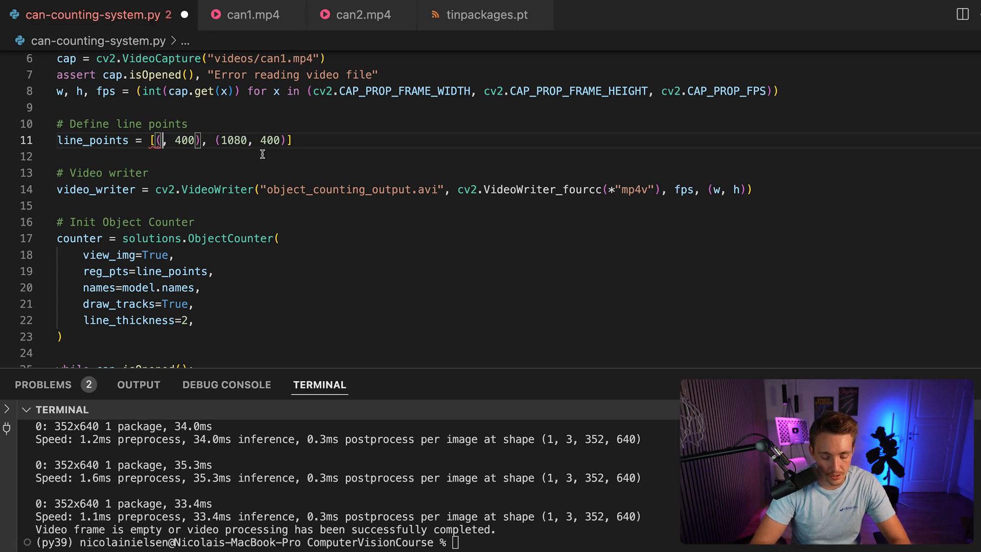
- Change line_points to [(800, 0), (800, 720)] for a vertical counting line
type("800")
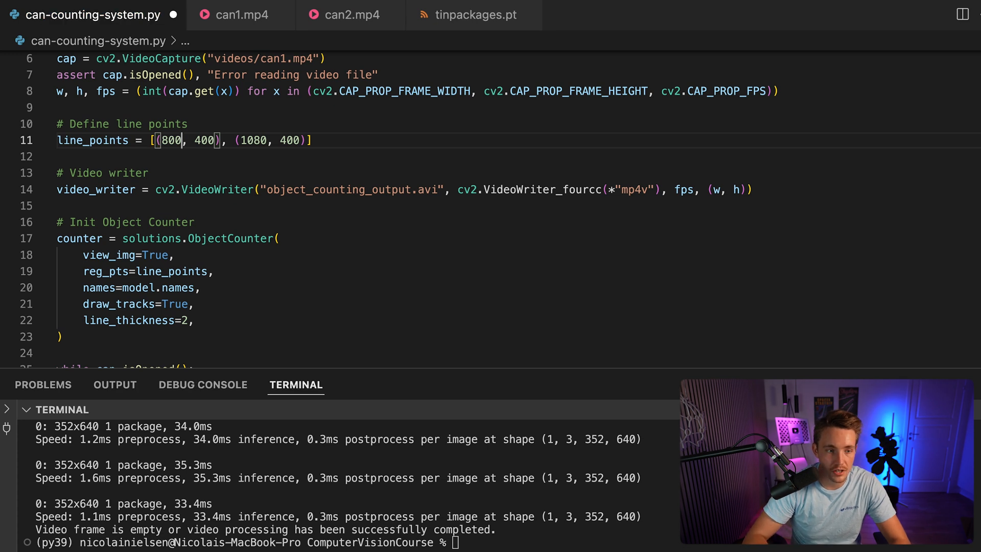
key("Backspace")
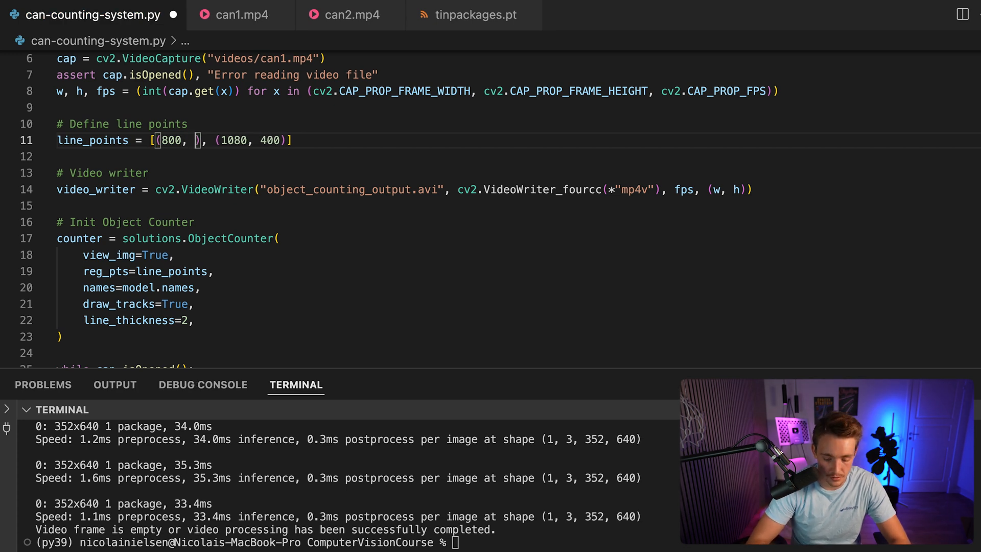
type("0")
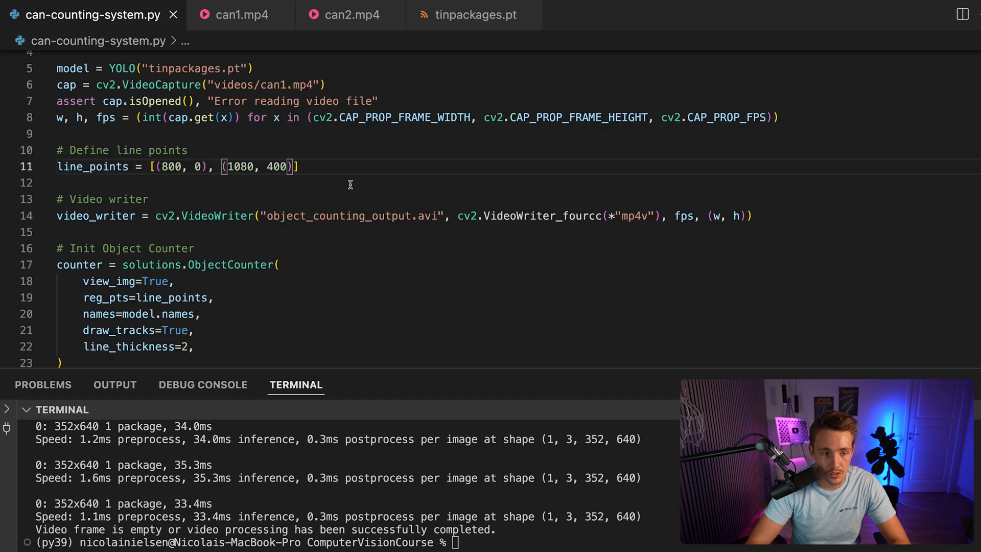
key("Backspace")
type("1")
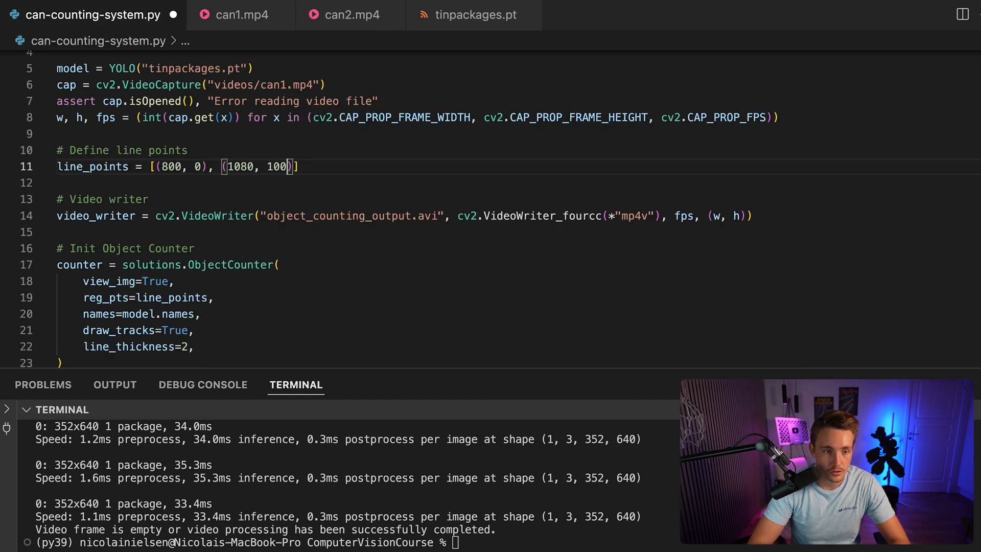
type("720")
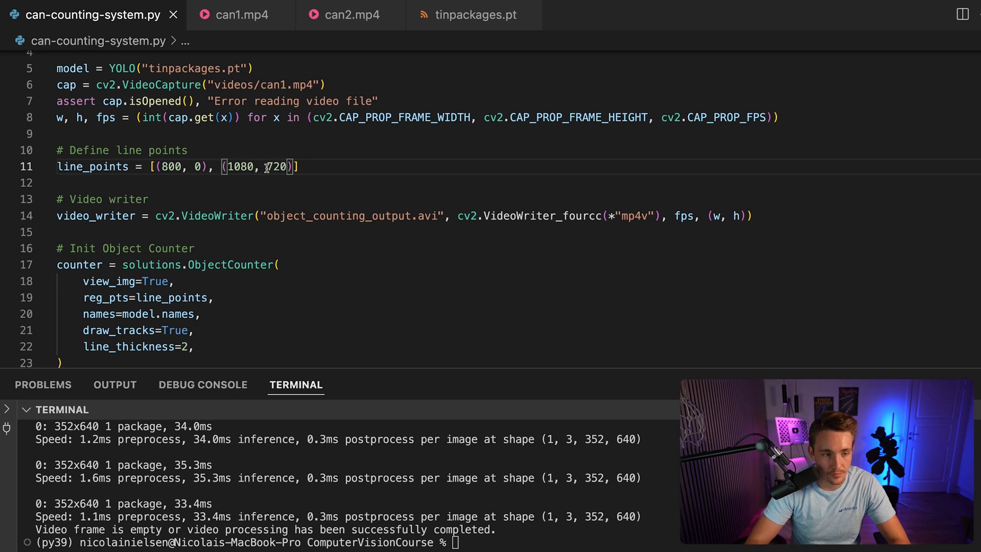
type("800")
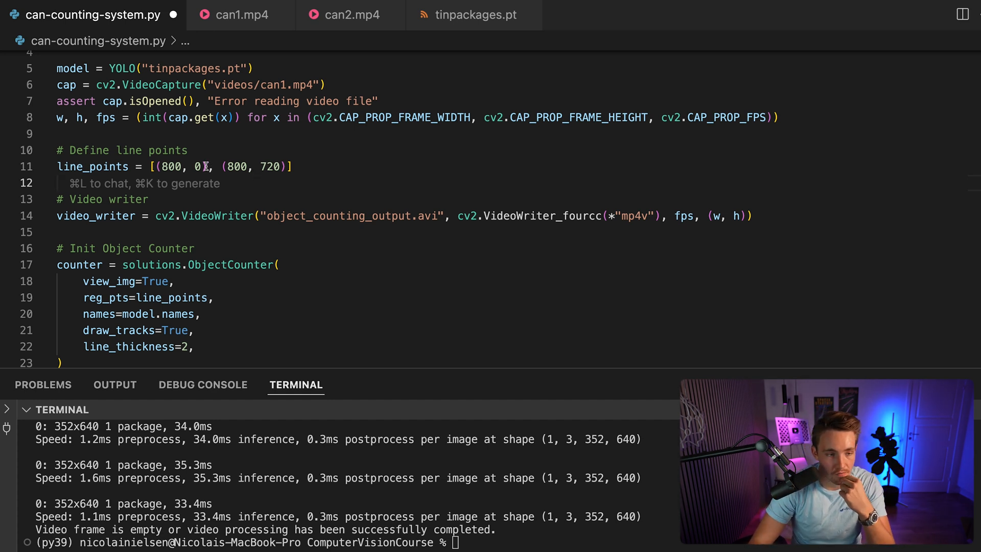
left_click_drag(155, 167, 251, 167)
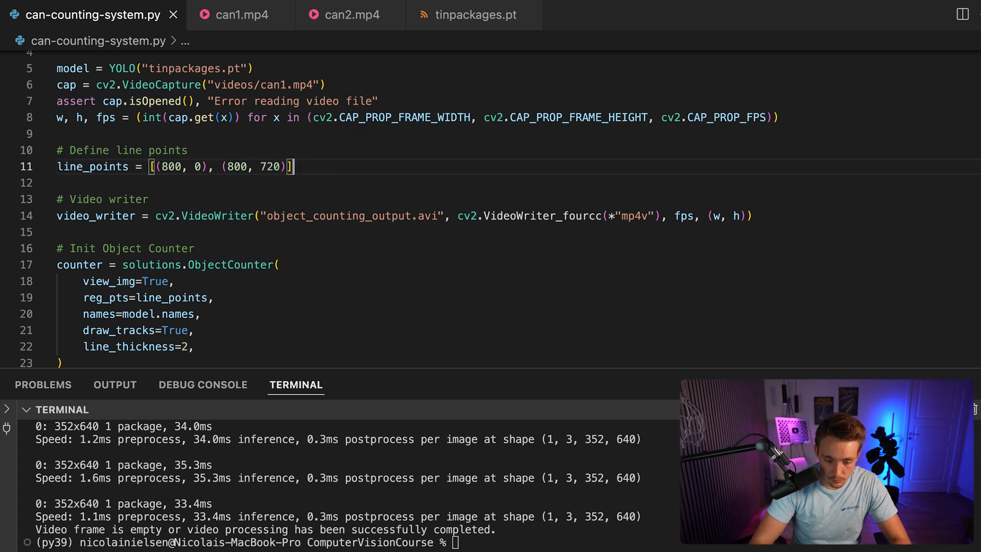
- Rerun and interrupt the script, then change line_points to [(1500, 0), (1500, 1500)]
type("python can-counting-system.py")
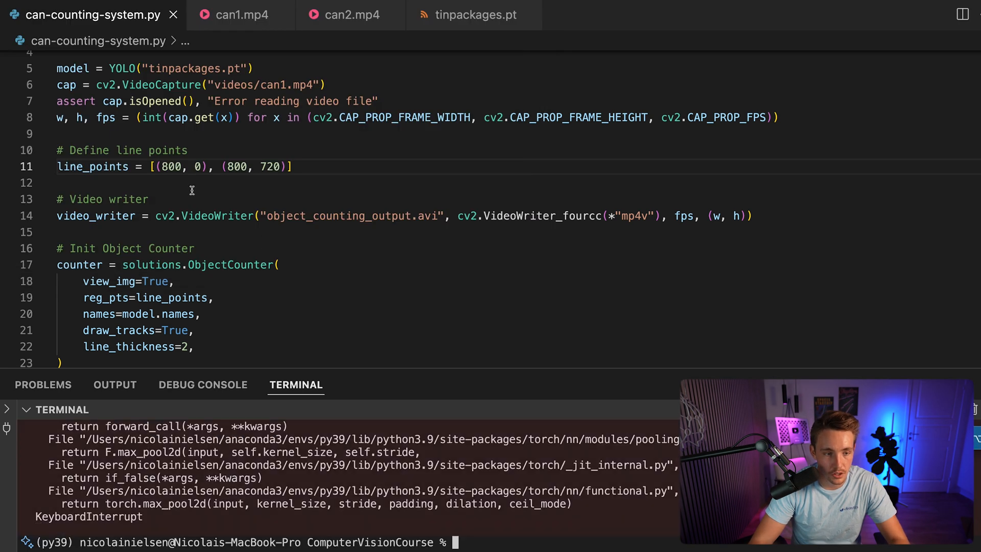
type("120")
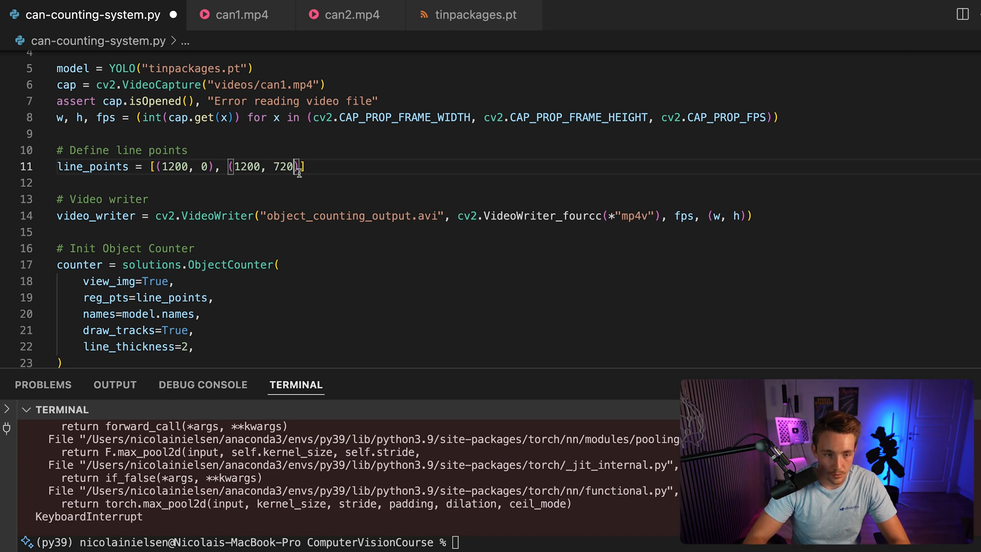
type("1")
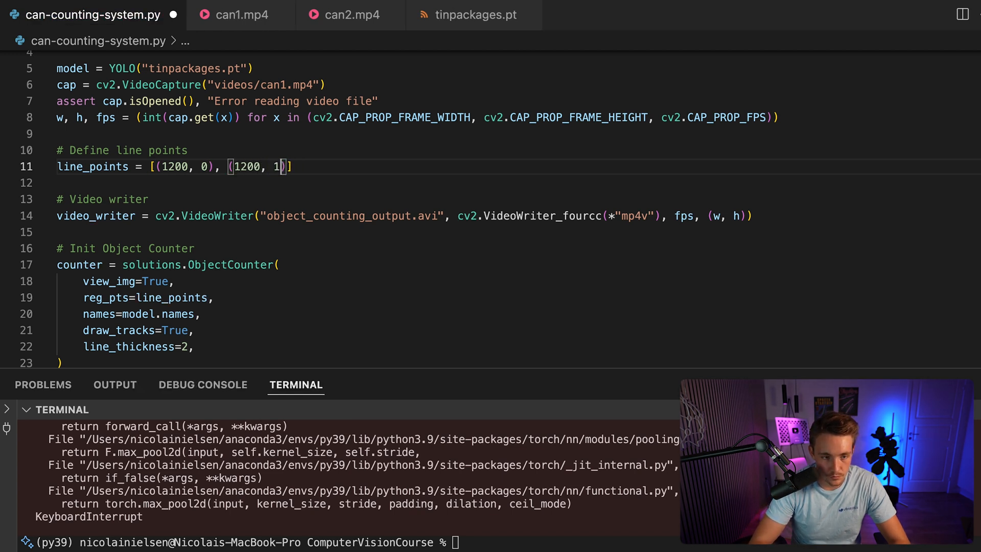
type("500")
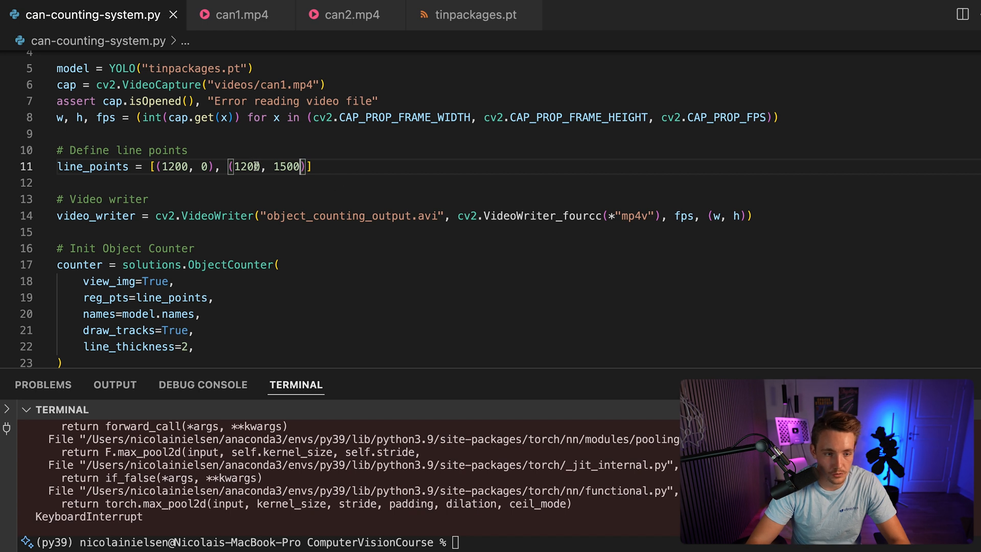
type("1500")
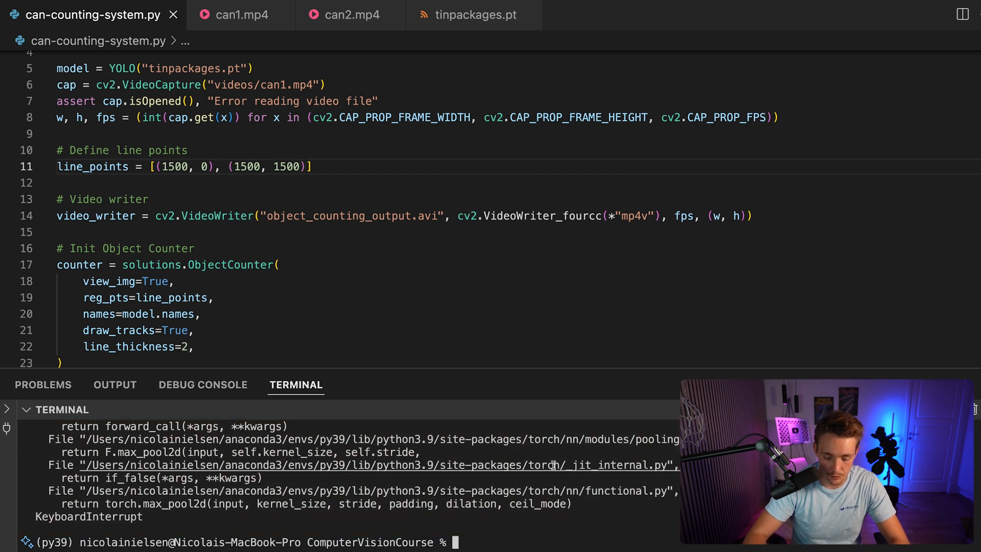
- Run the counter, switch VideoCapture to videos/can2.mp4, and enter the run command again
type("python can-counting-system.py")
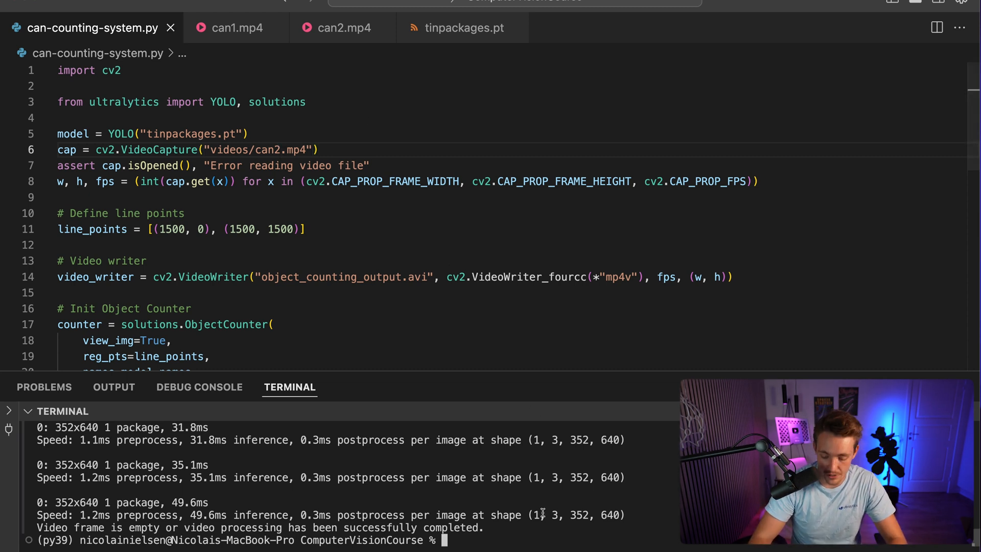
type("python can-counting-system.py")
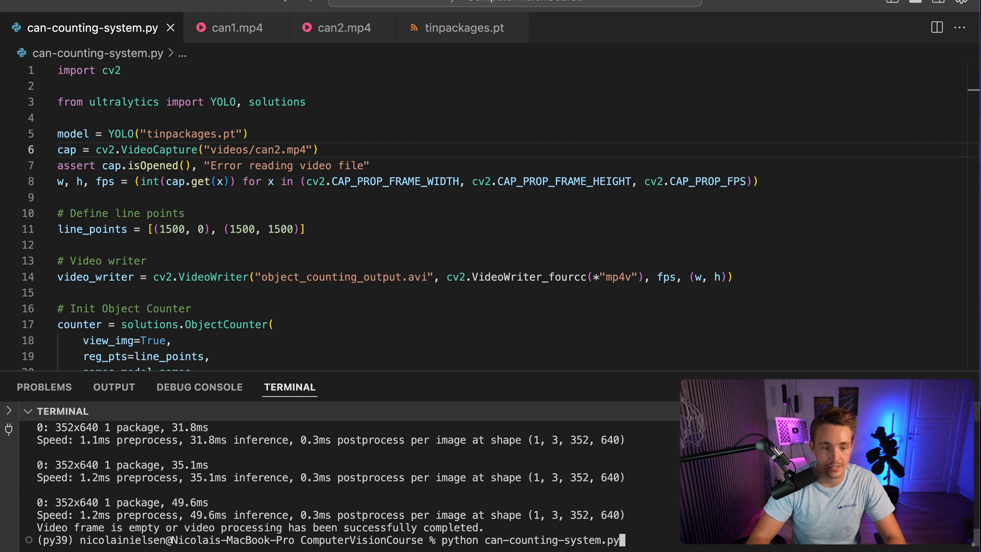